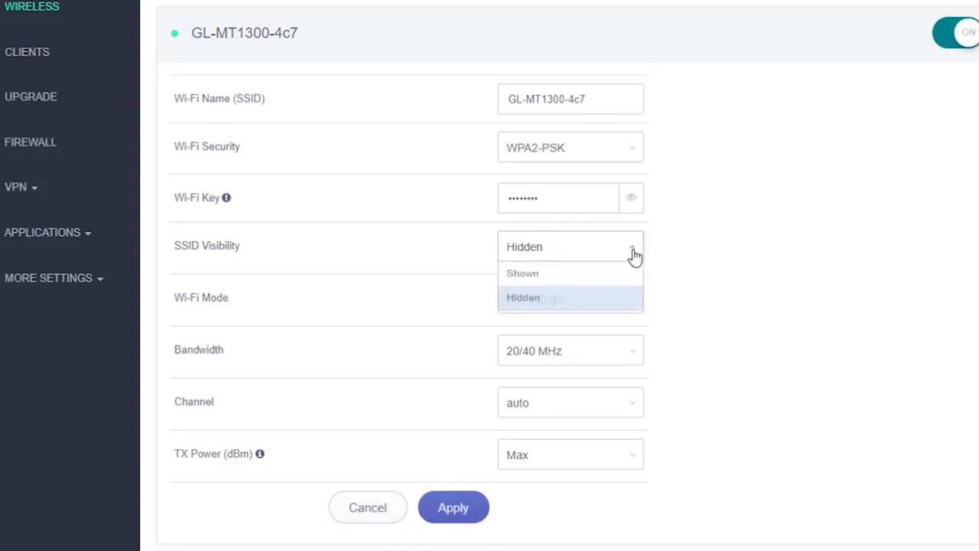
- Set the 2.4G network's SSID visibility back to Shown
left_click(523, 273)
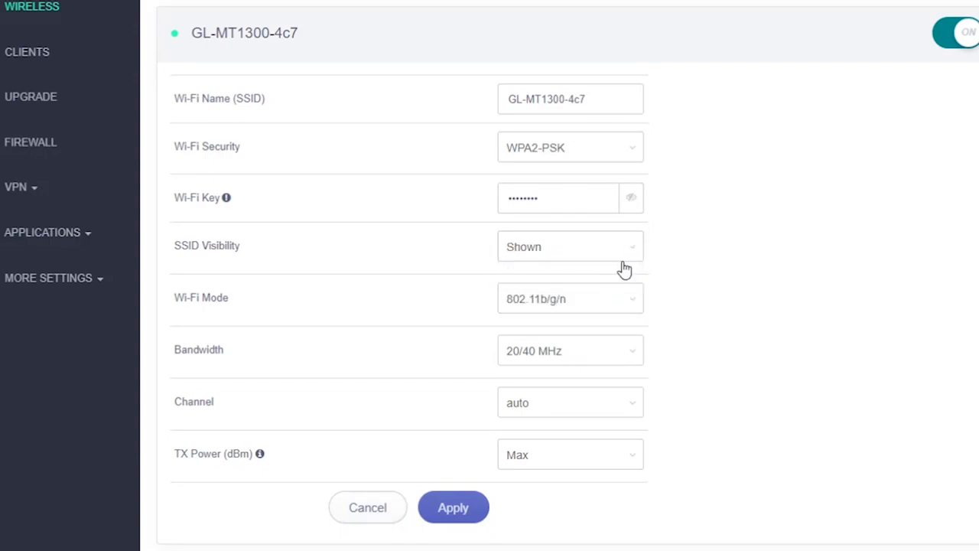
mouse_move(496, 495)
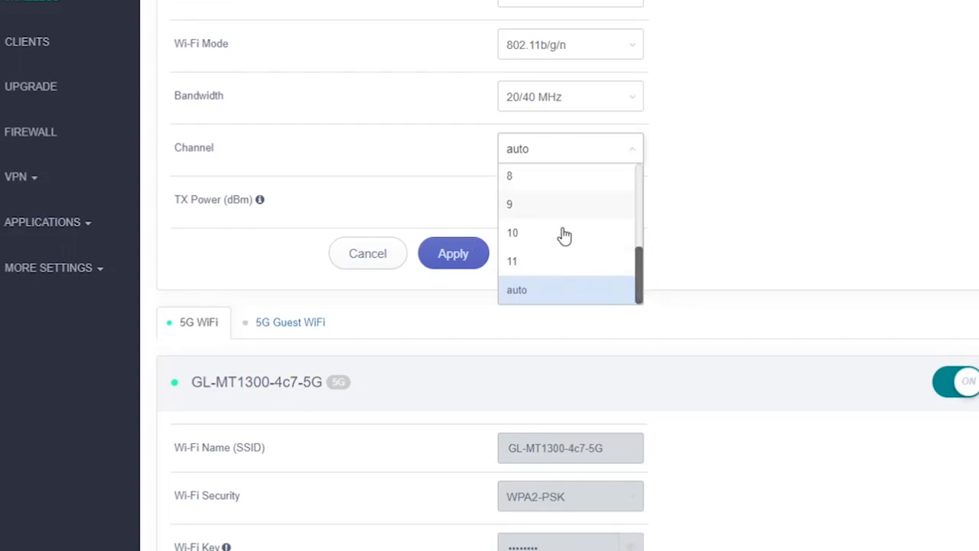
mouse_move(493, 202)
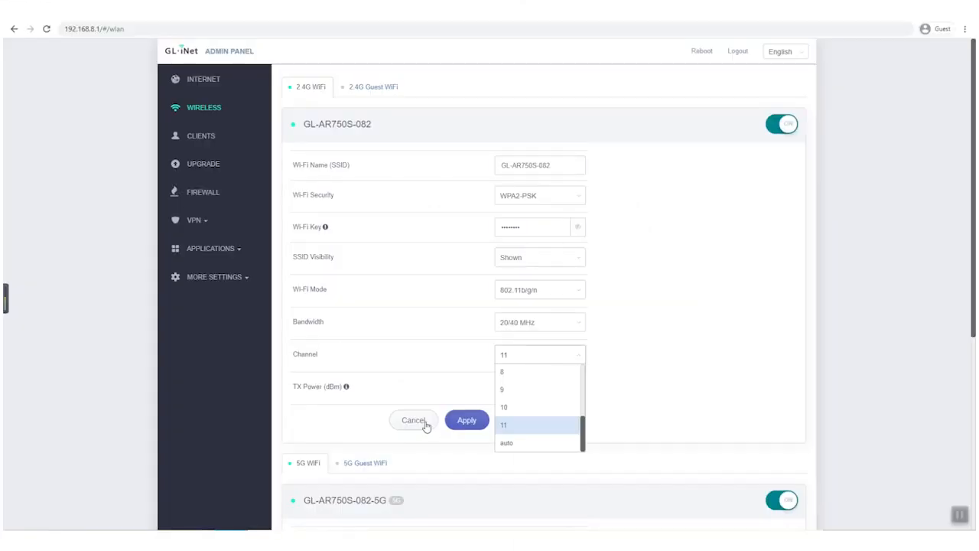
- Install LuCI from the Advanced settings page and dismiss its installation log
left_click(214, 276)
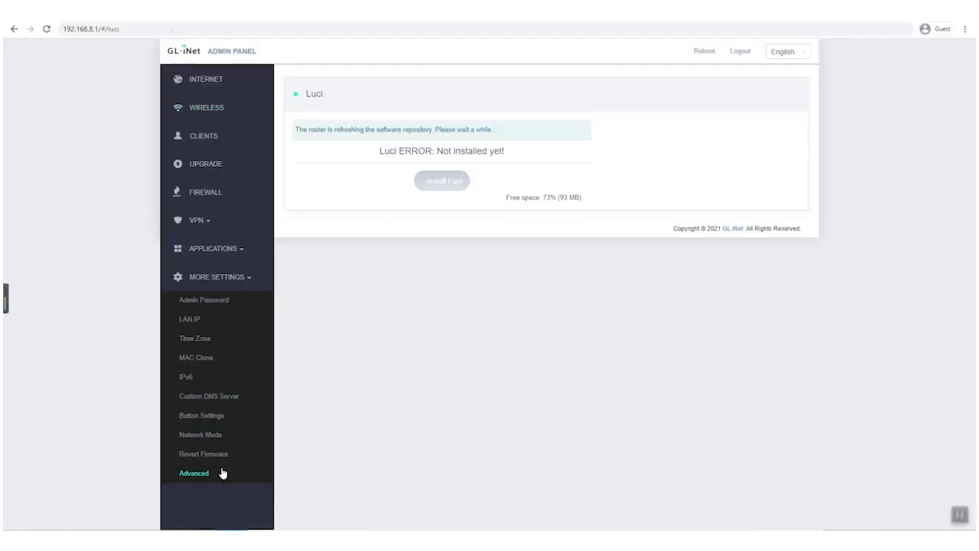
left_click(440, 181)
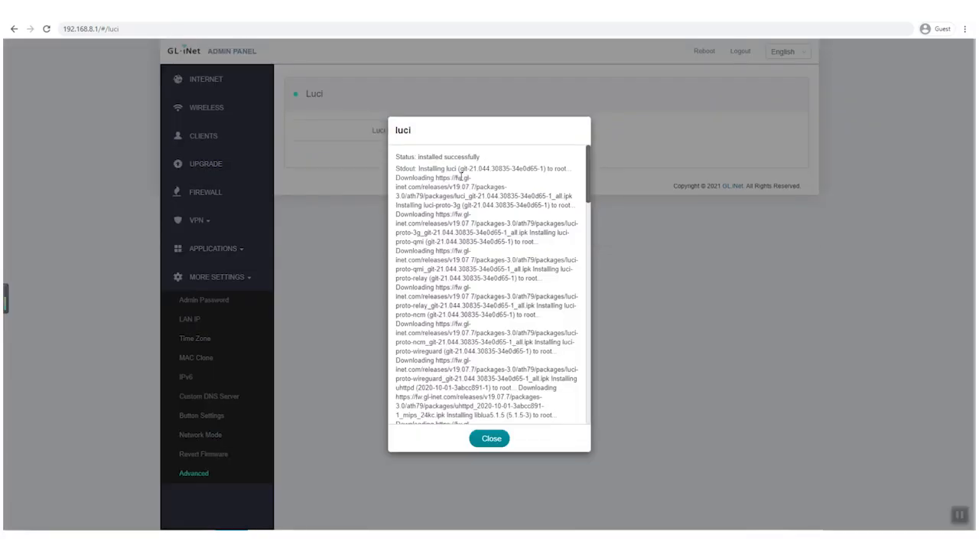
scroll("down", 3)
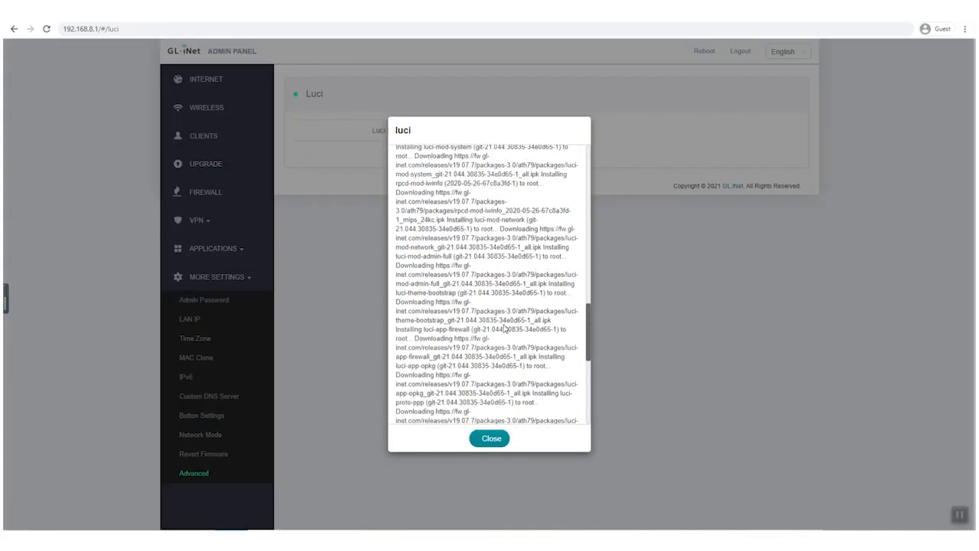
left_click(490, 437)
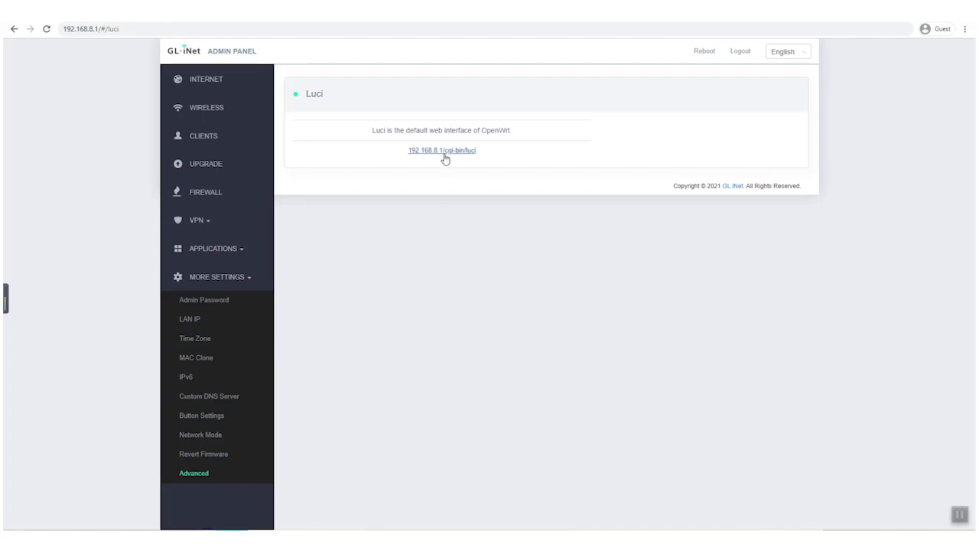
- Log in to LuCI and edit the 2.4G radio's advanced country settings under Network > Wireless
left_click(441, 150)
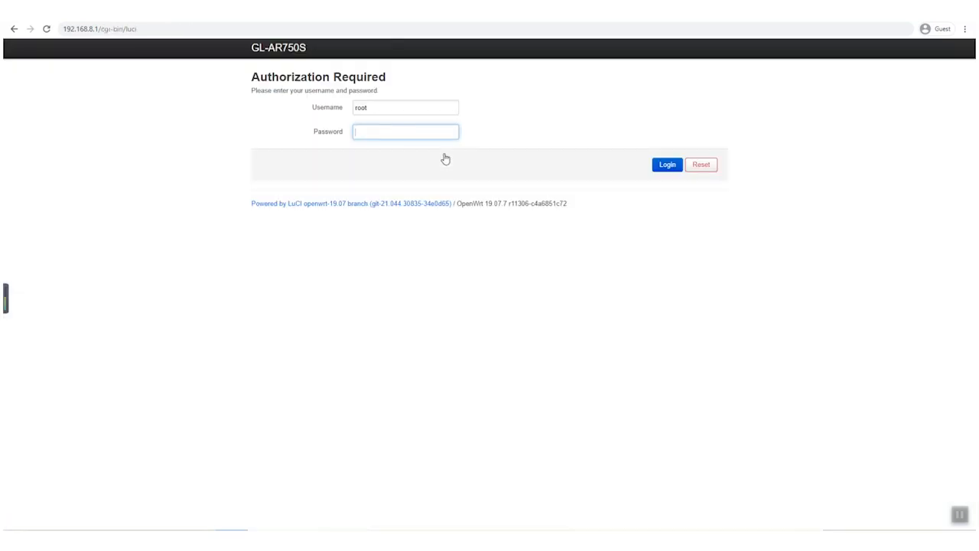
left_click(668, 165)
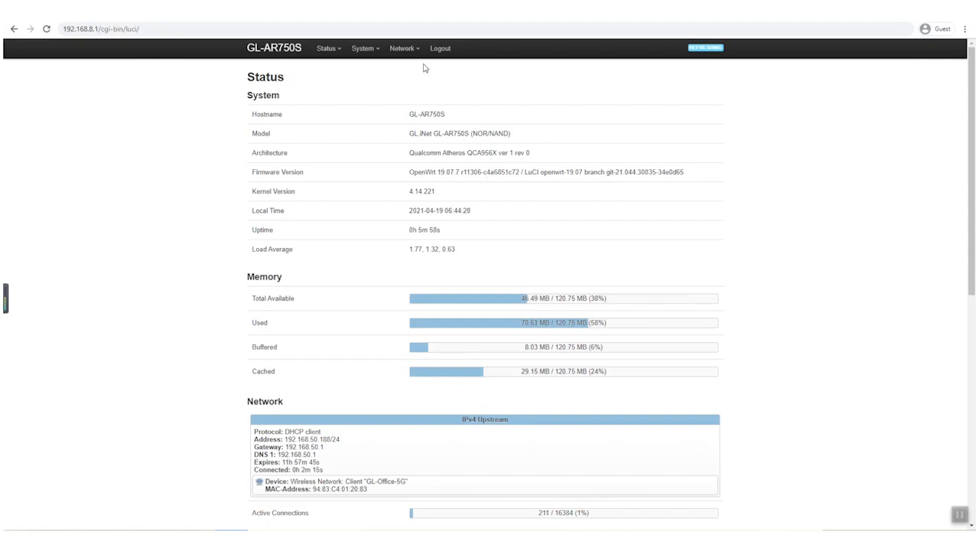
left_click(404, 47)
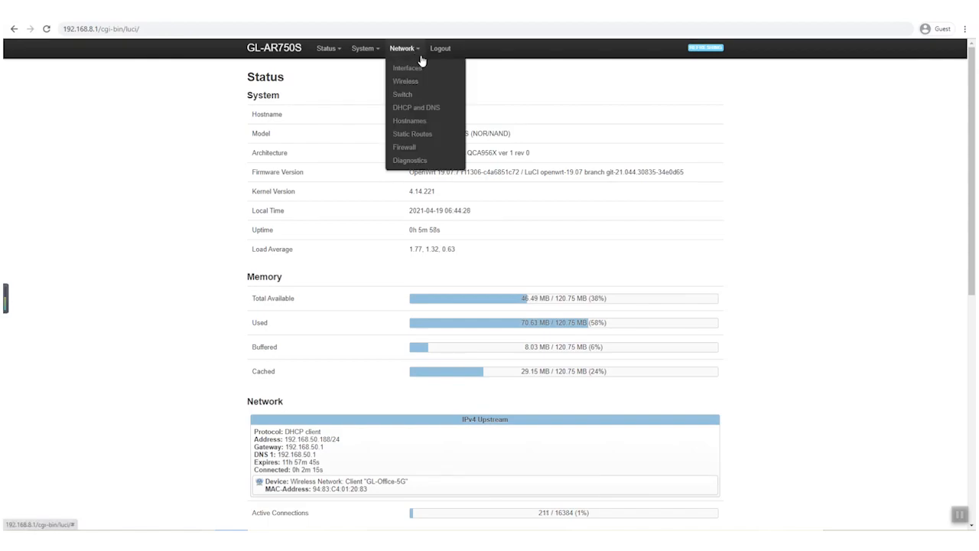
left_click(405, 82)
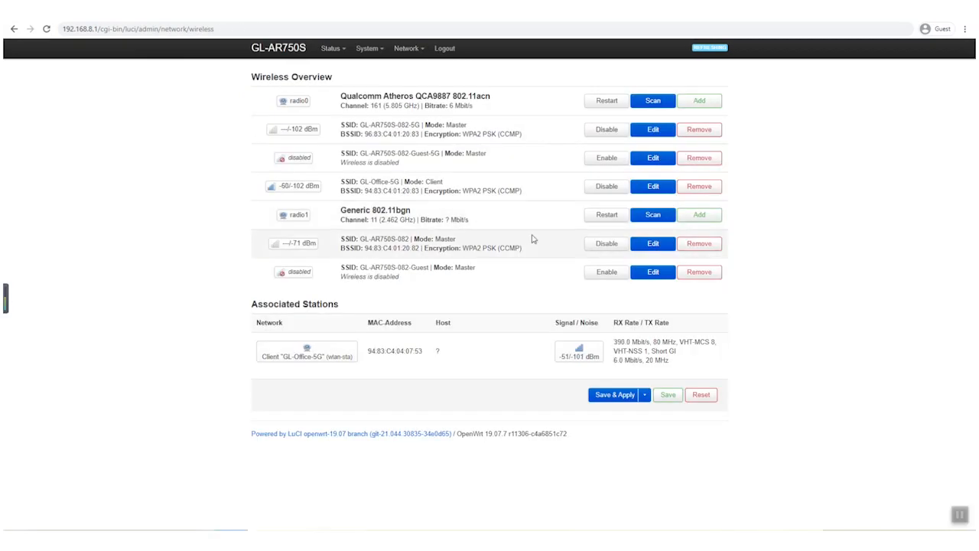
left_click(652, 244)
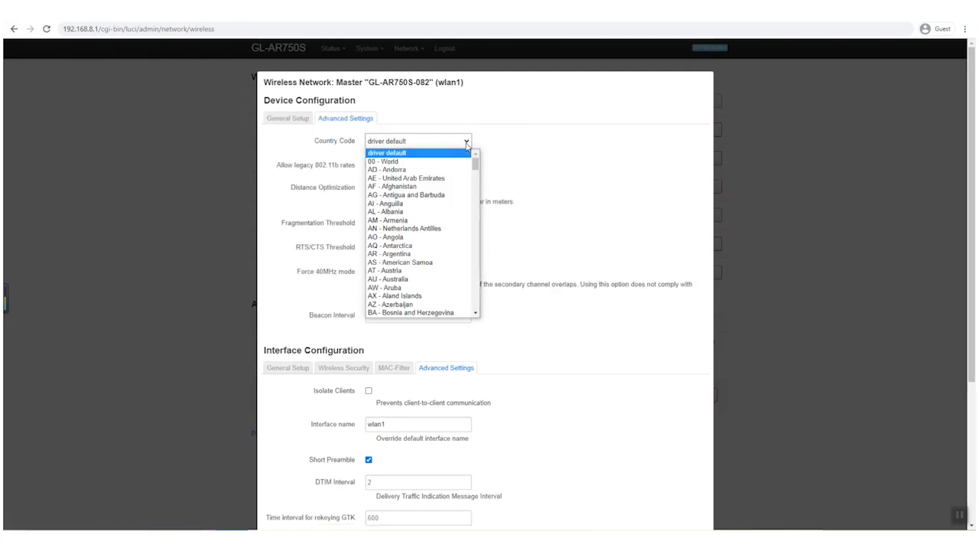
scroll("down", 3)
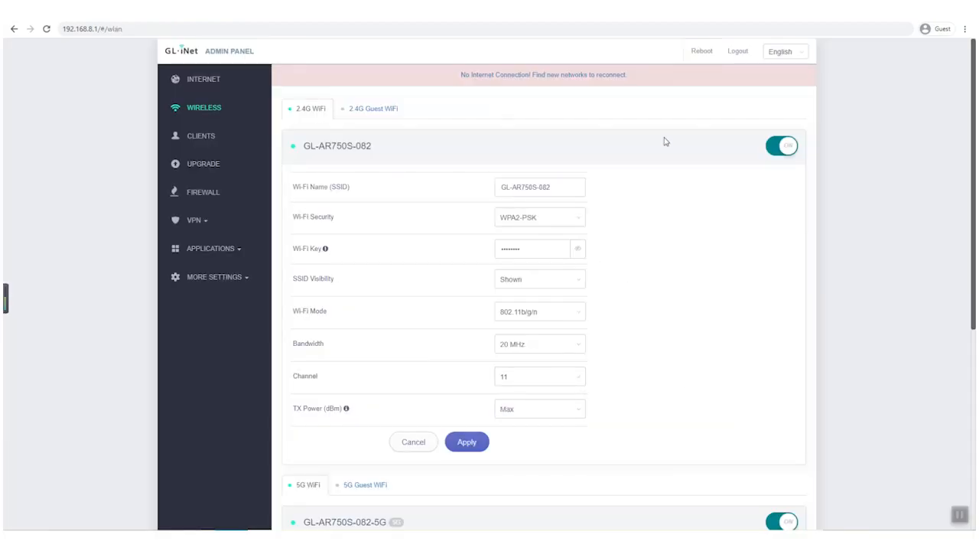
- Log back in to the admin panel and save the 2.4G Wi-Fi on channel 12
left_click(701, 50)
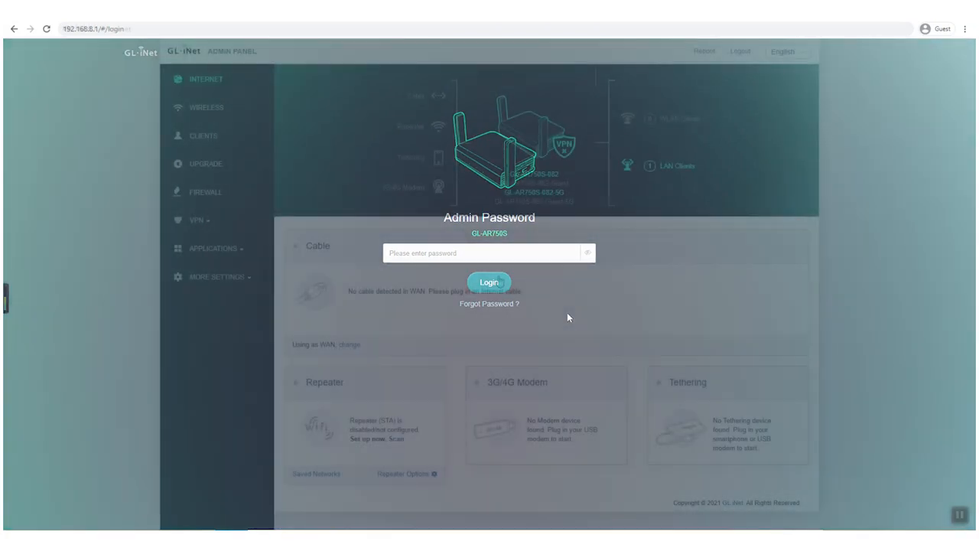
left_click(490, 281)
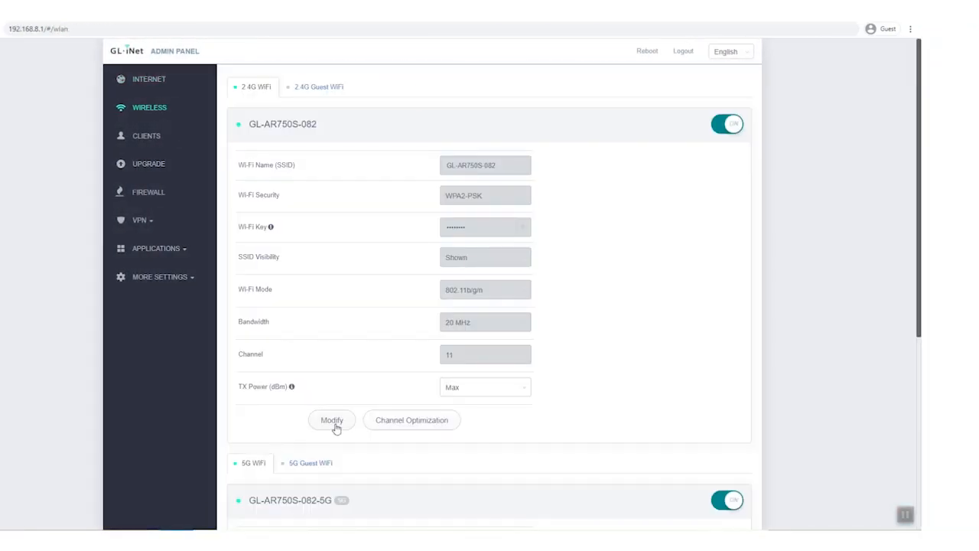
left_click(332, 420)
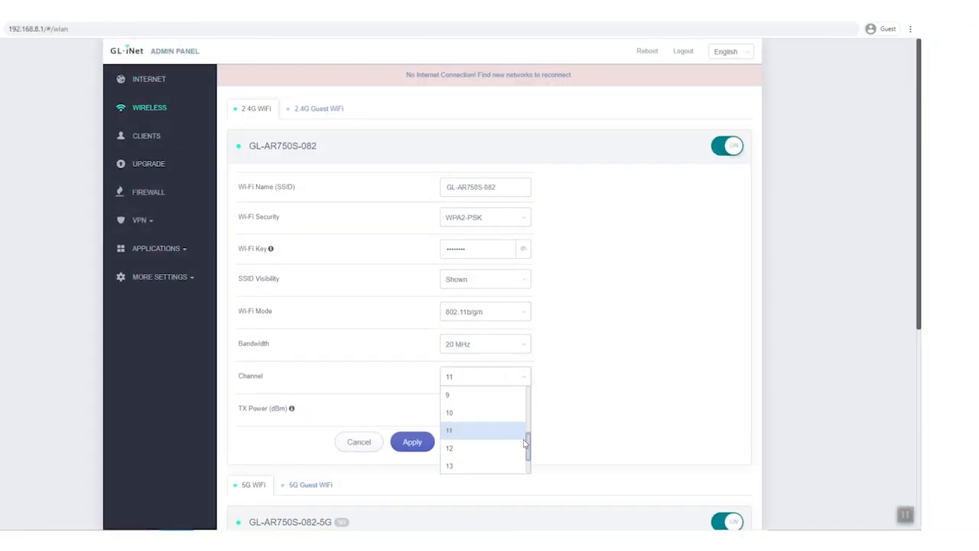
scroll("down", 3)
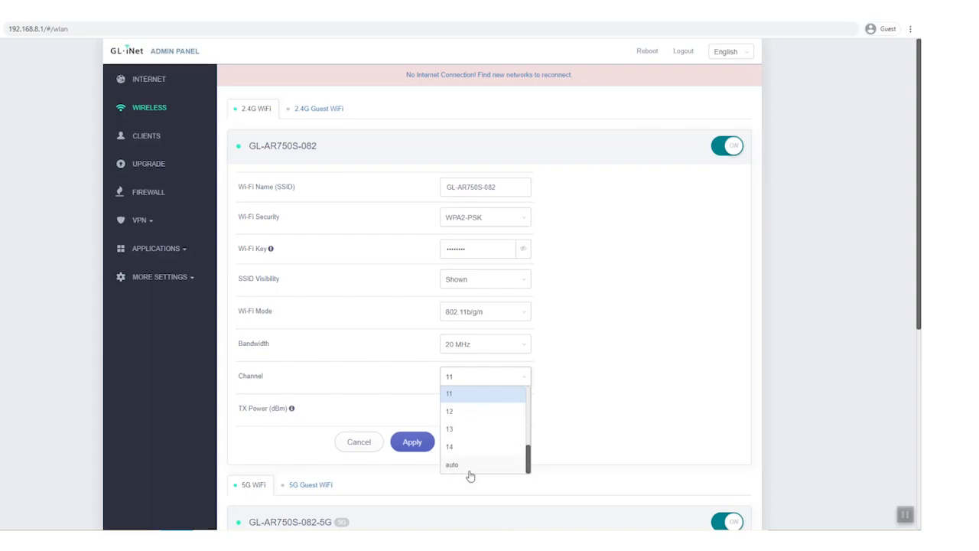
left_click(450, 410)
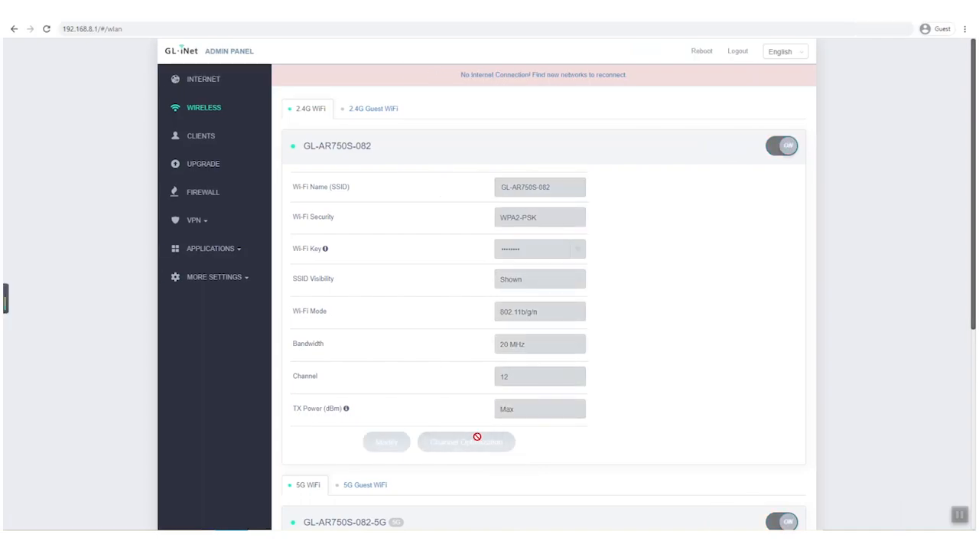
left_click(465, 441)
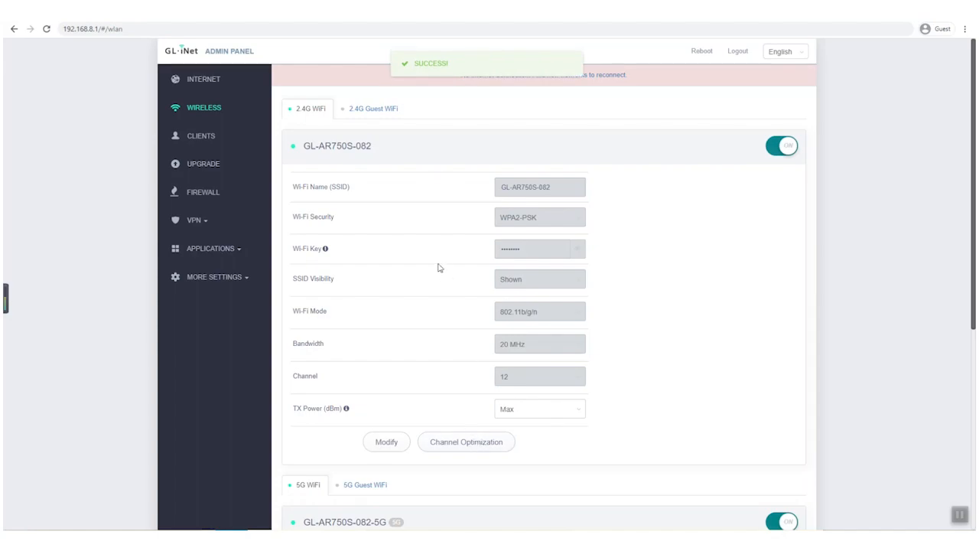
- Go to the Internet overview and scan for networks to join as repeater
left_click(205, 79)
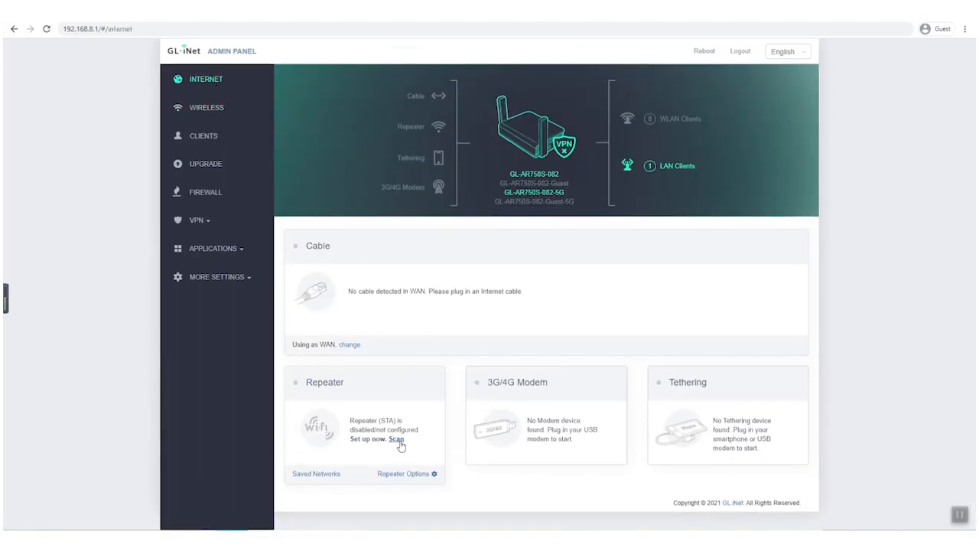
left_click(396, 439)
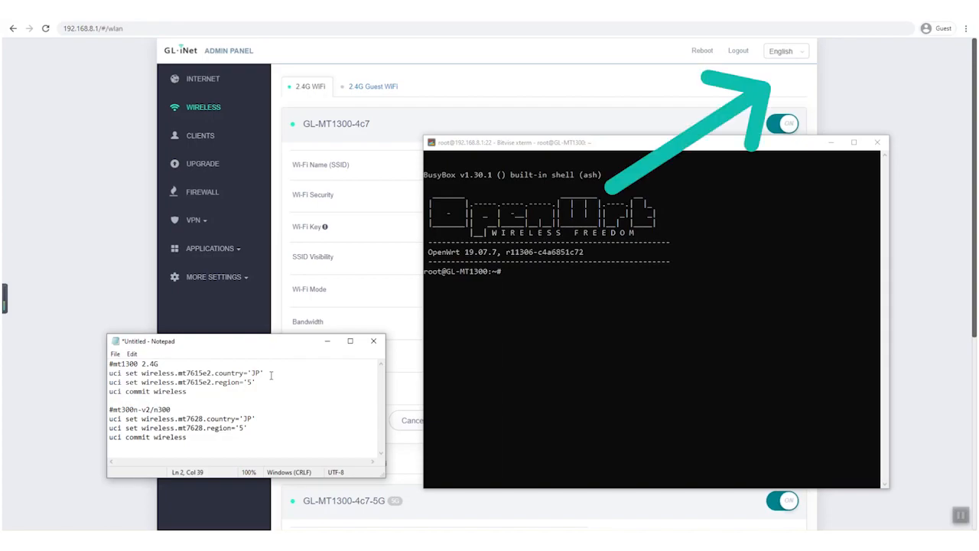
- Run the uci set commands setting the 2.4G radio's country to JP and region to 5
double_click(198, 374)
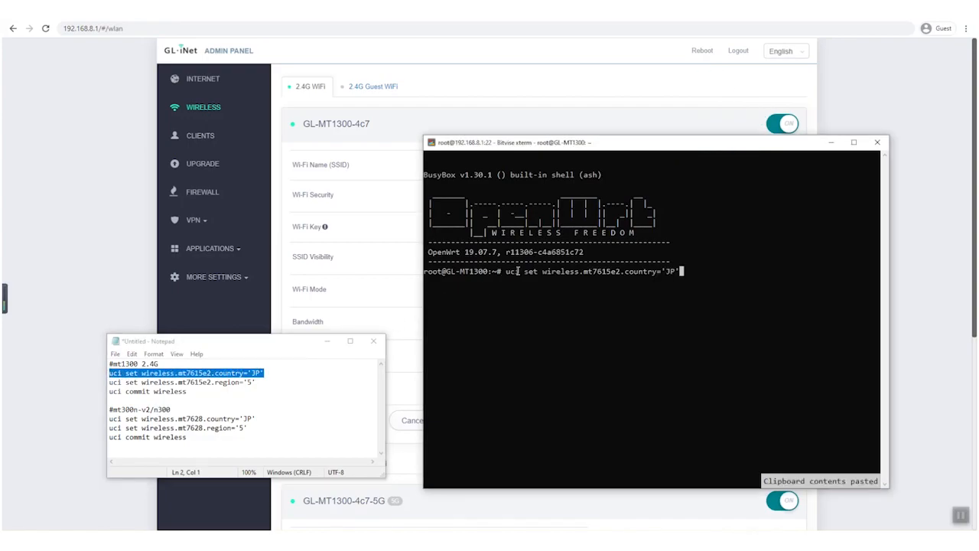
key("Return")
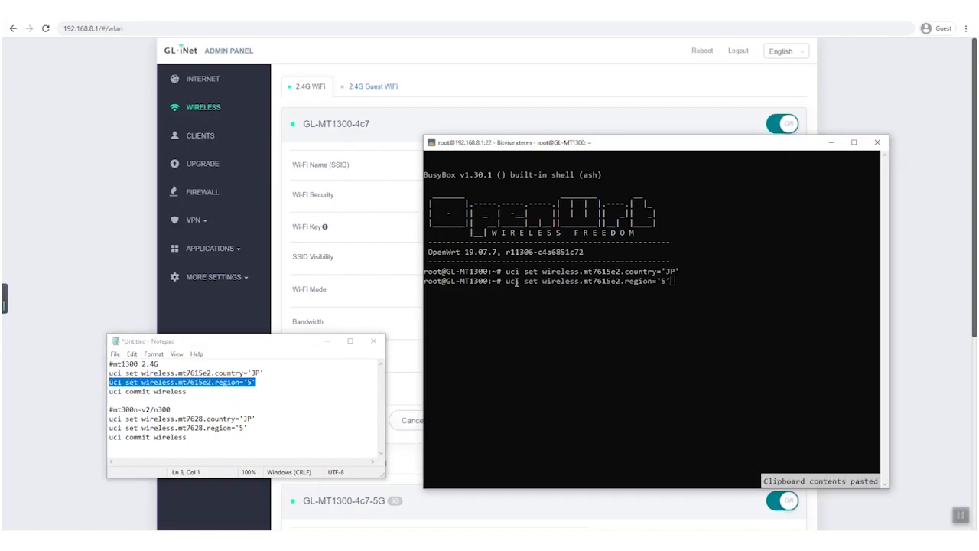
key("Return")
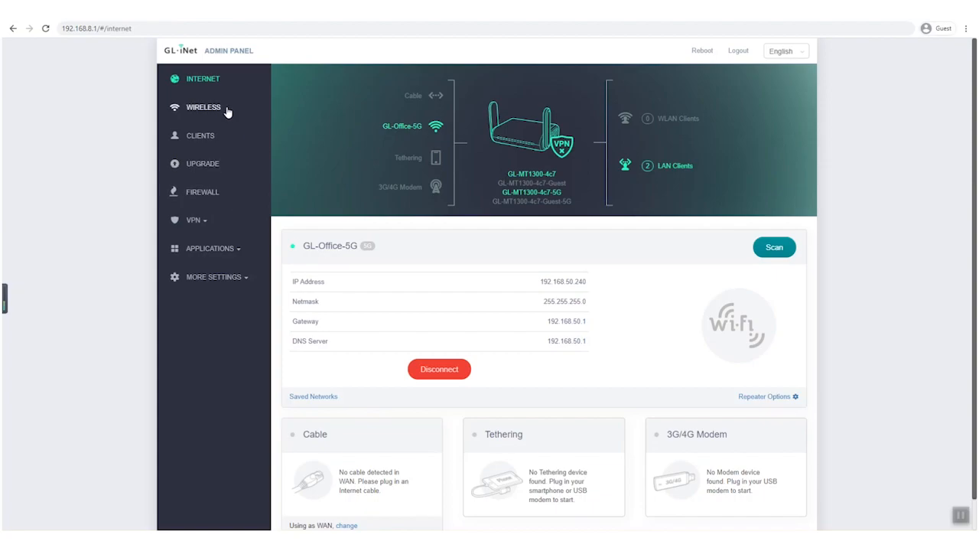
- Check on the Wireless page that the 2.4G channel list now reaches 14
left_click(203, 107)
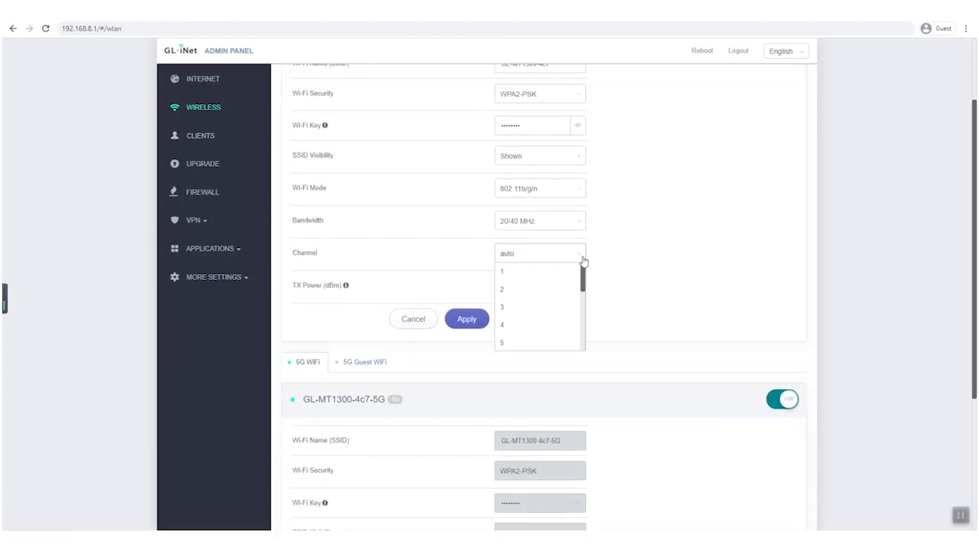
scroll("down", 3)
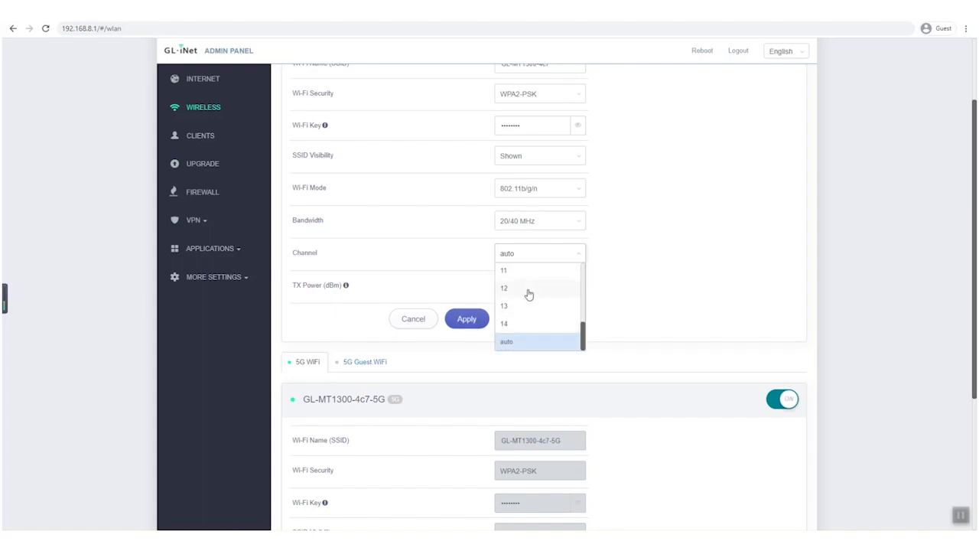
- Scan from the Internet overview to list nearby networks for the repeater
left_click(202, 80)
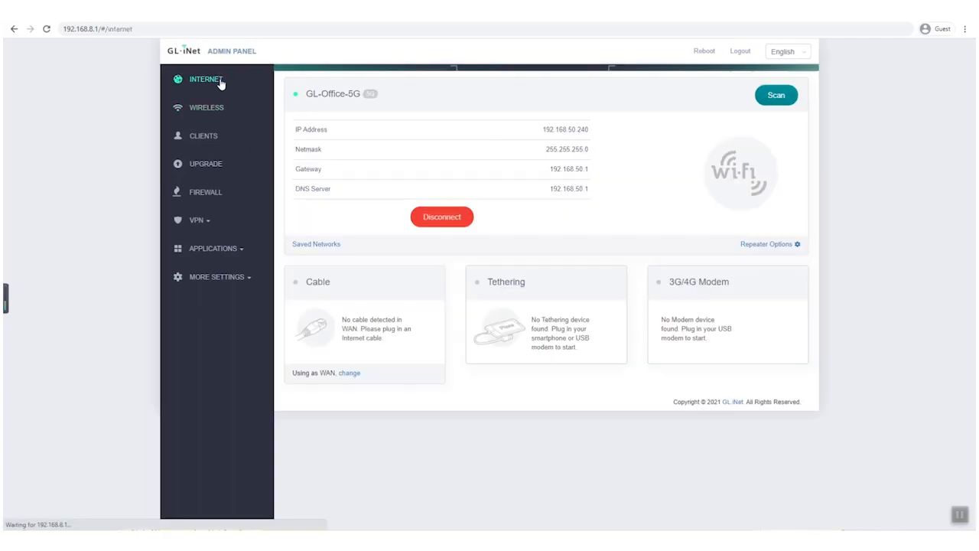
left_click(776, 95)
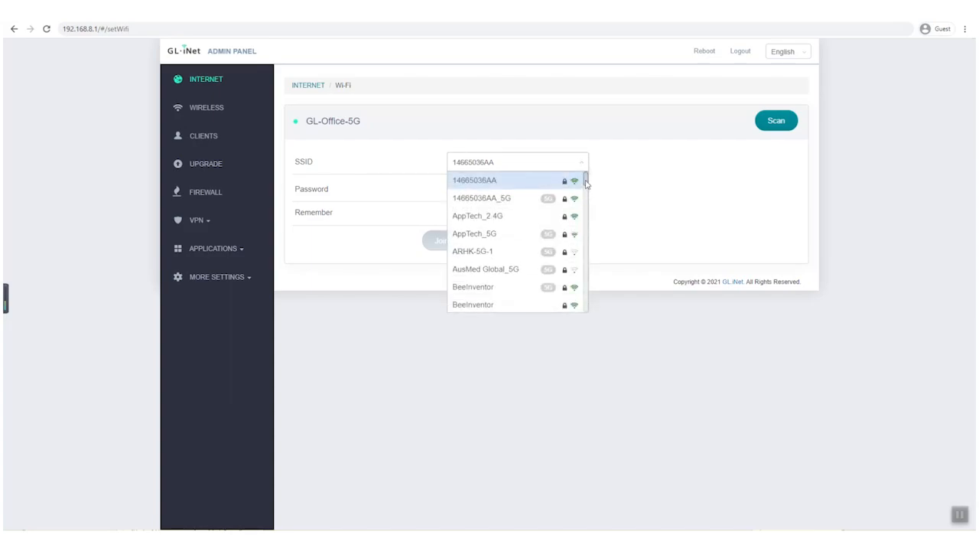
scroll("down", 3)
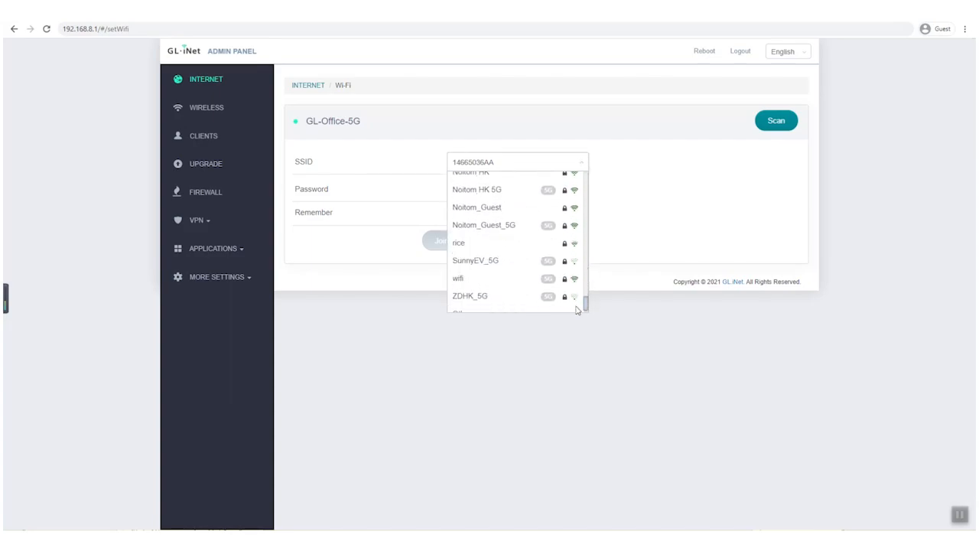
scroll("up", 3)
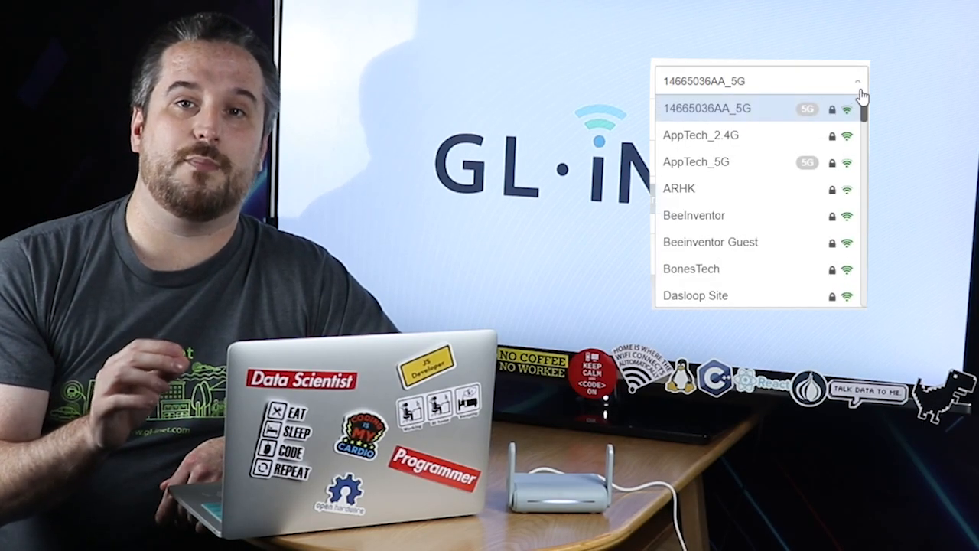
- Scroll through the GL-AR750S-082 Internet overview showing the unconfigured repeater
scroll("down", 3)
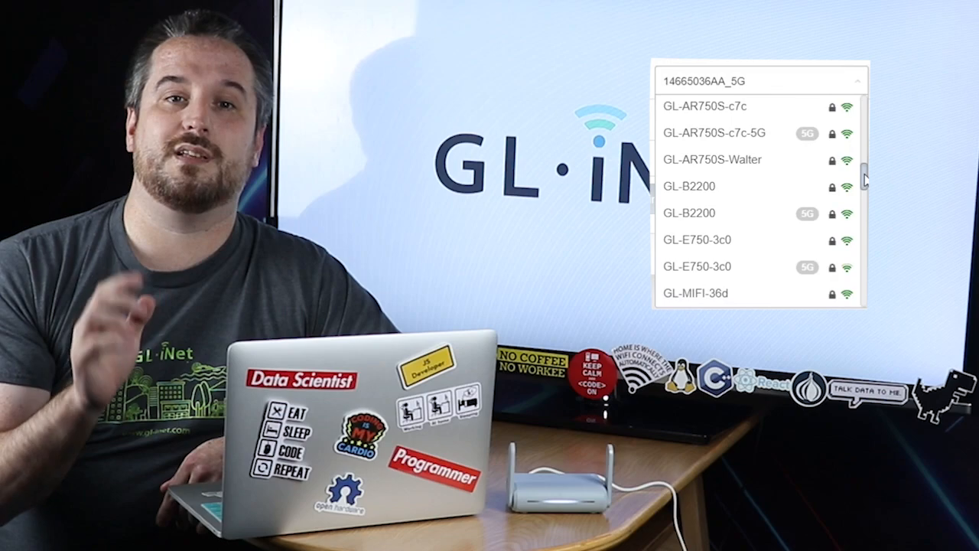
scroll("down", 3)
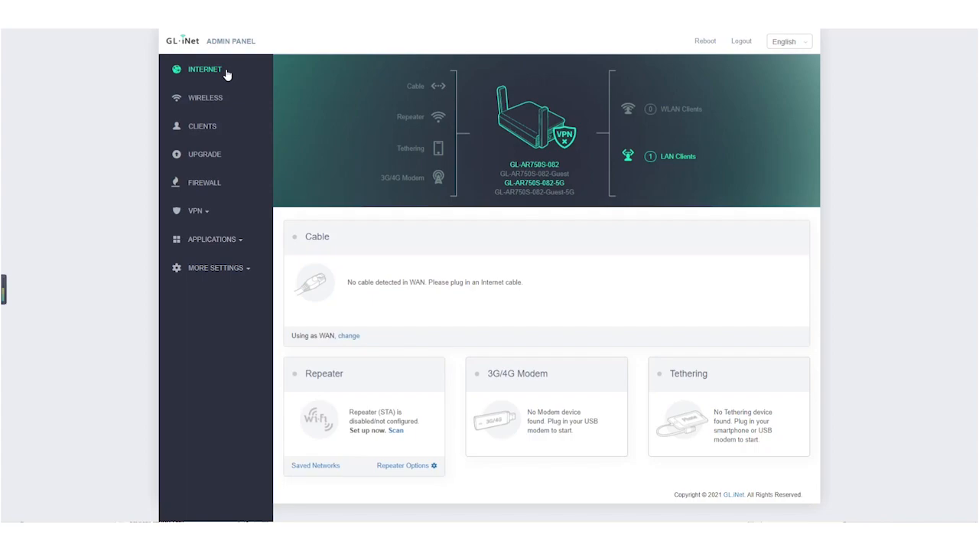
- Join the repeater to the manually entered GL-Office 2.4G WPA2-PSK network with its password
left_click(395, 430)
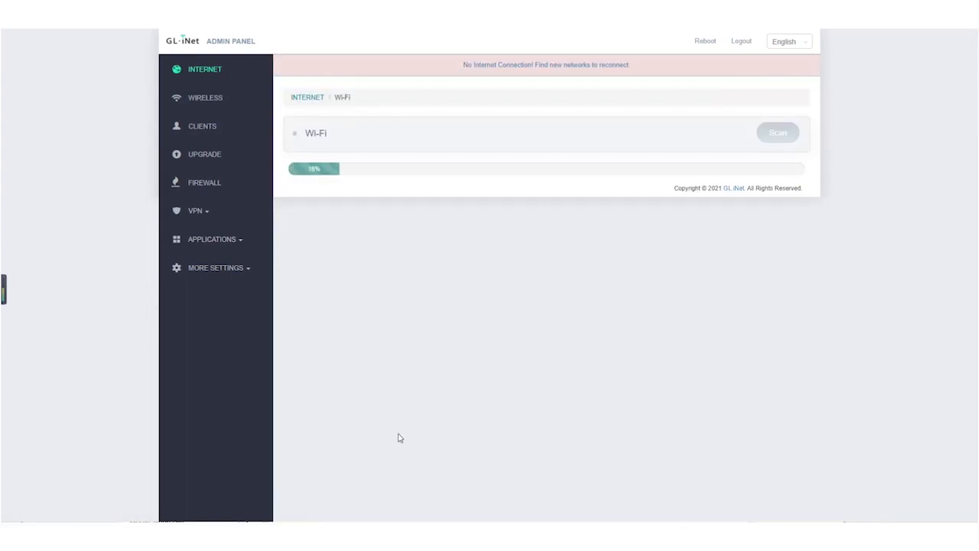
left_click(777, 132)
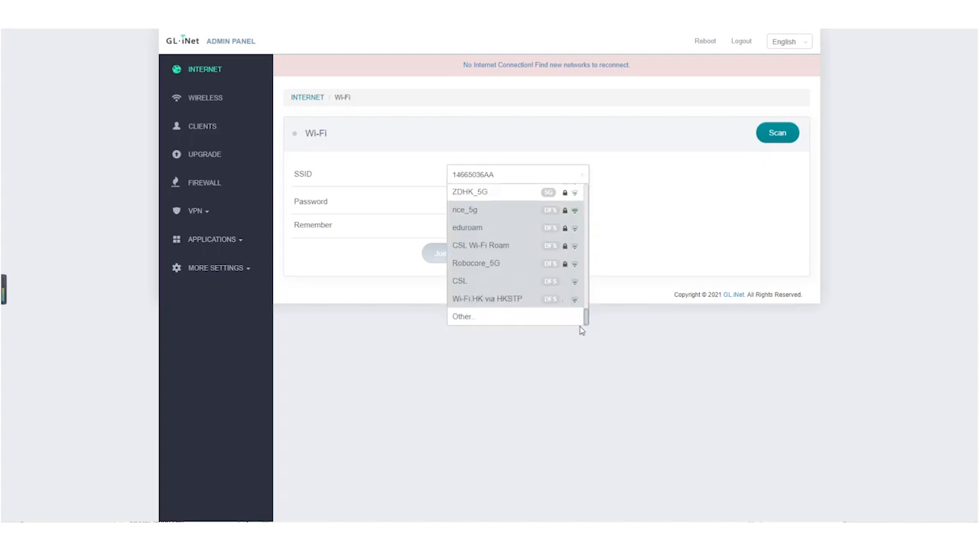
left_click(462, 315)
type("GL-Office")
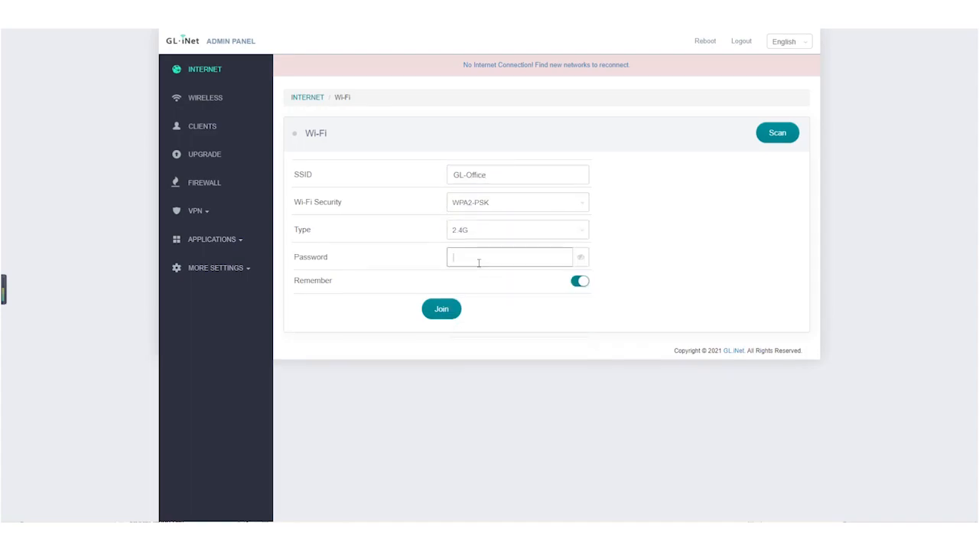
left_click(441, 309)
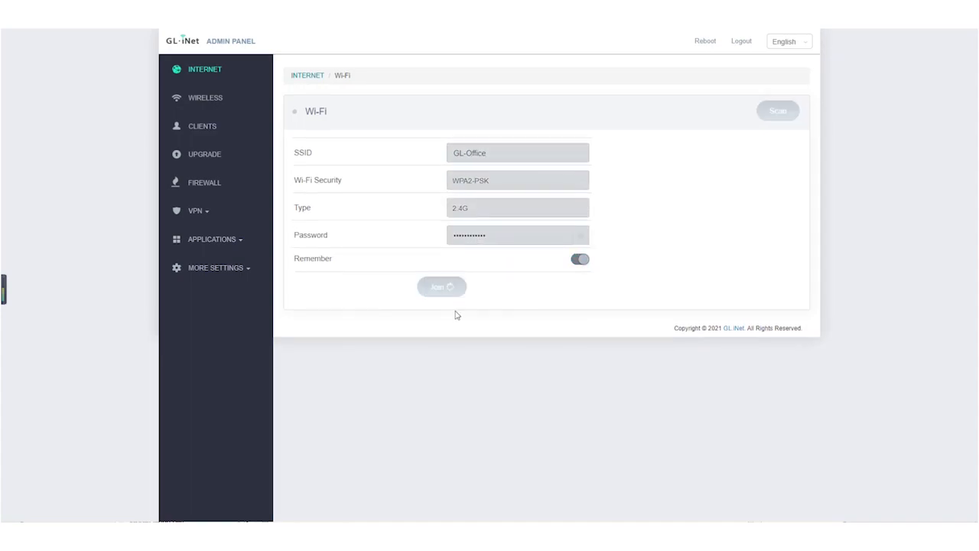
left_click(441, 287)
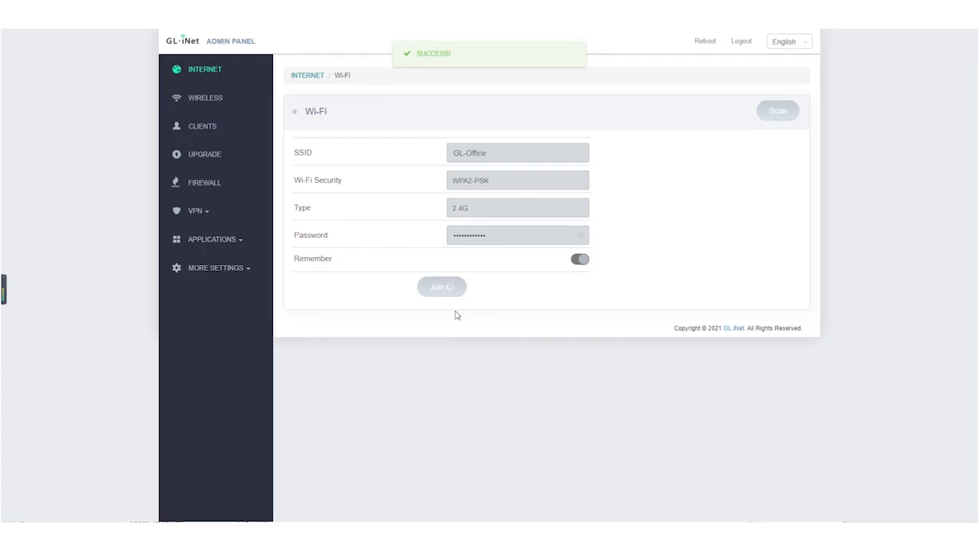